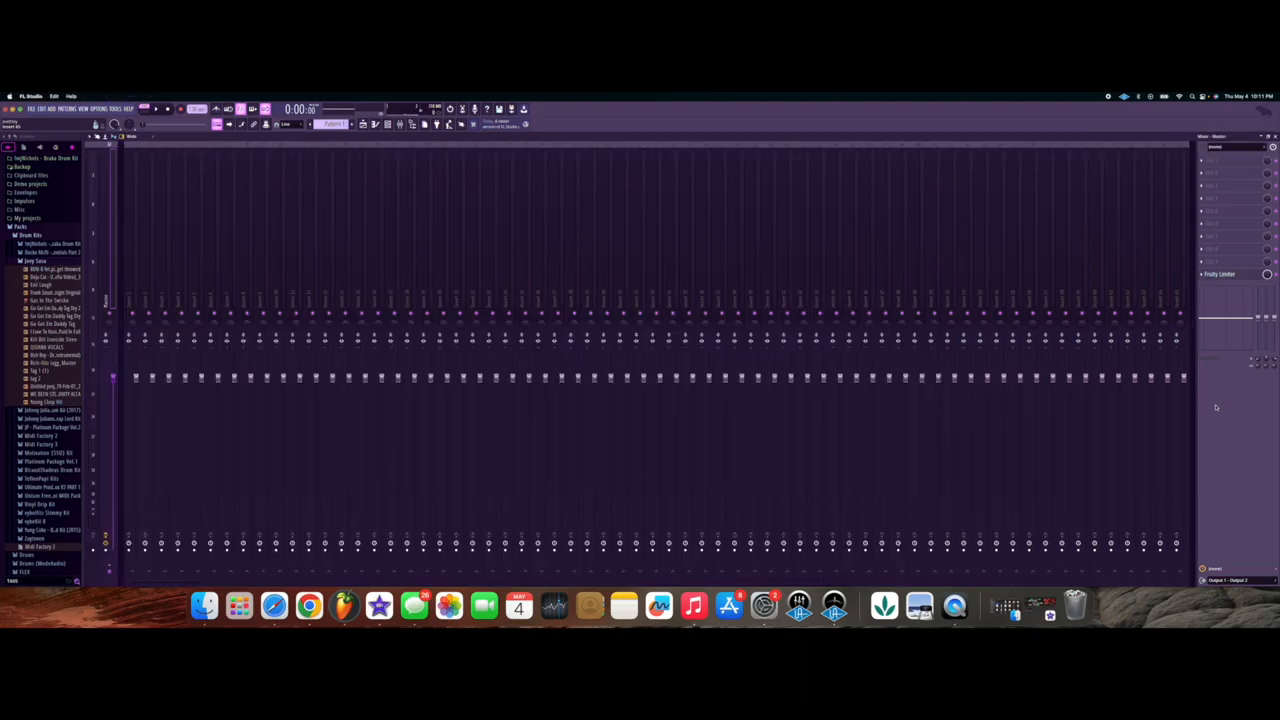
mouse_move(641, 300)
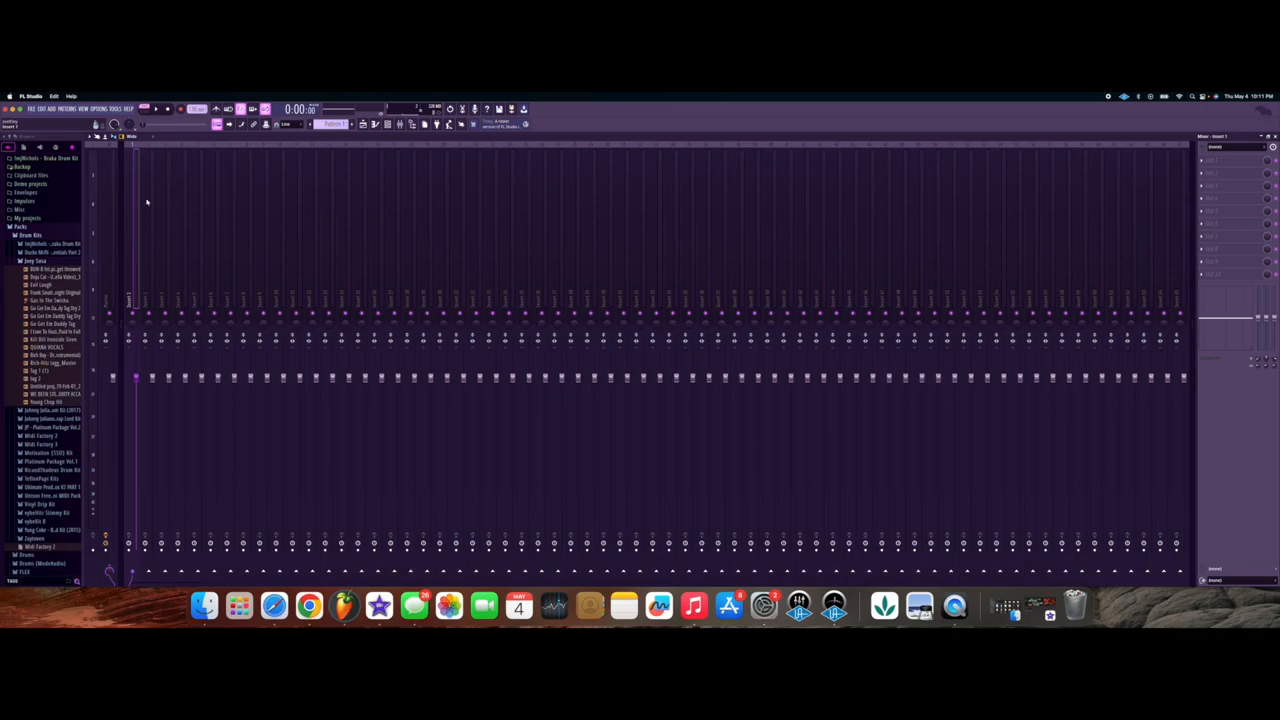
mouse_move(145, 203)
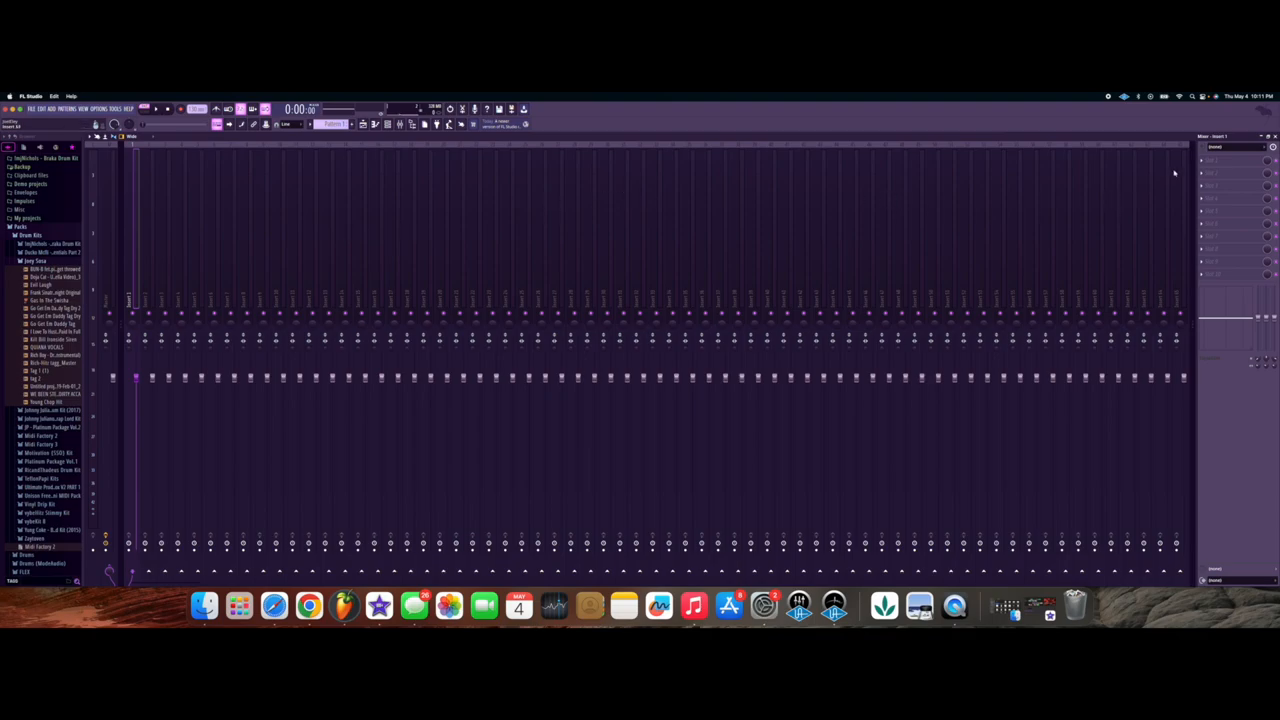
- Route Insert 1's audio input to Front Left - Front Right and confirm the external input prompt
right_click(1235, 160)
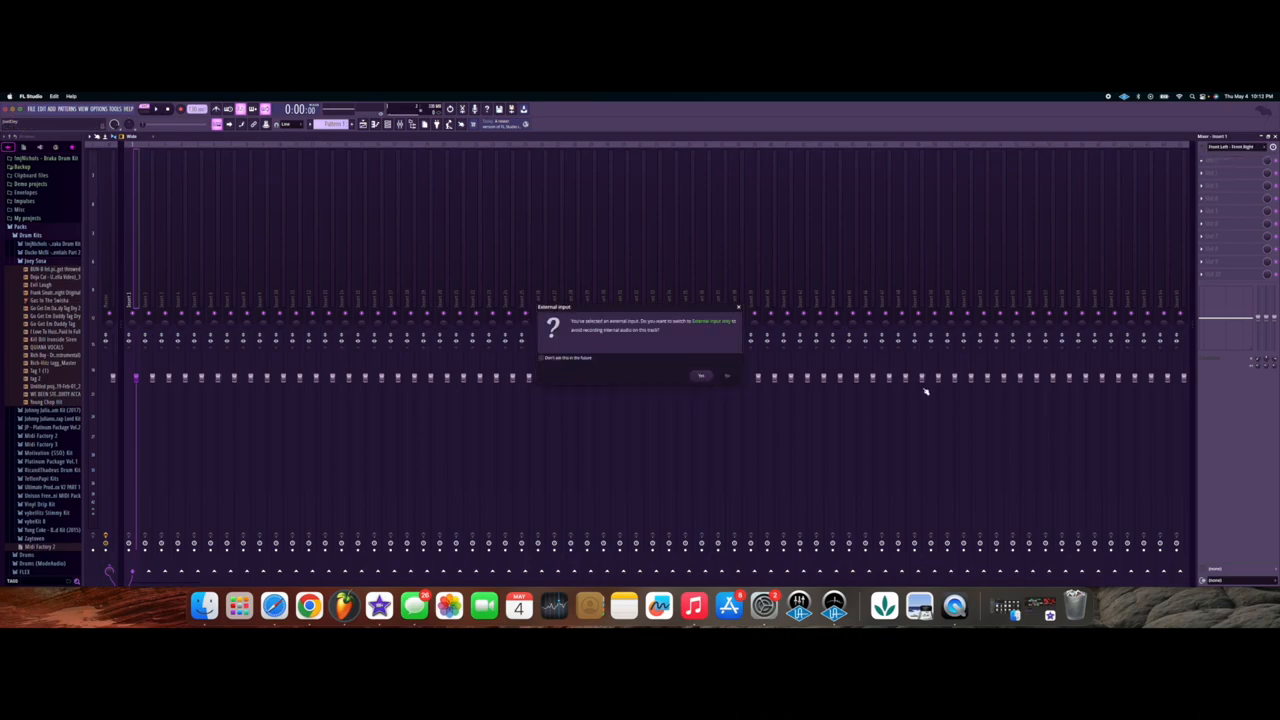
click(700, 375)
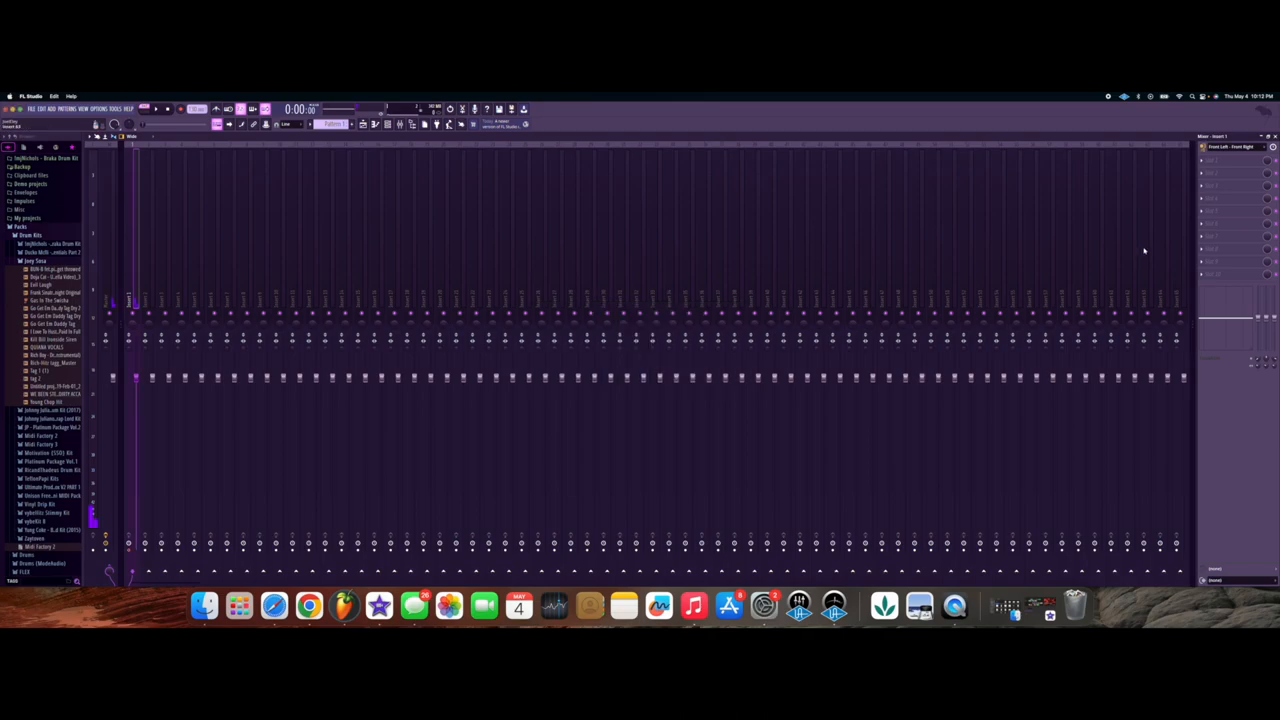